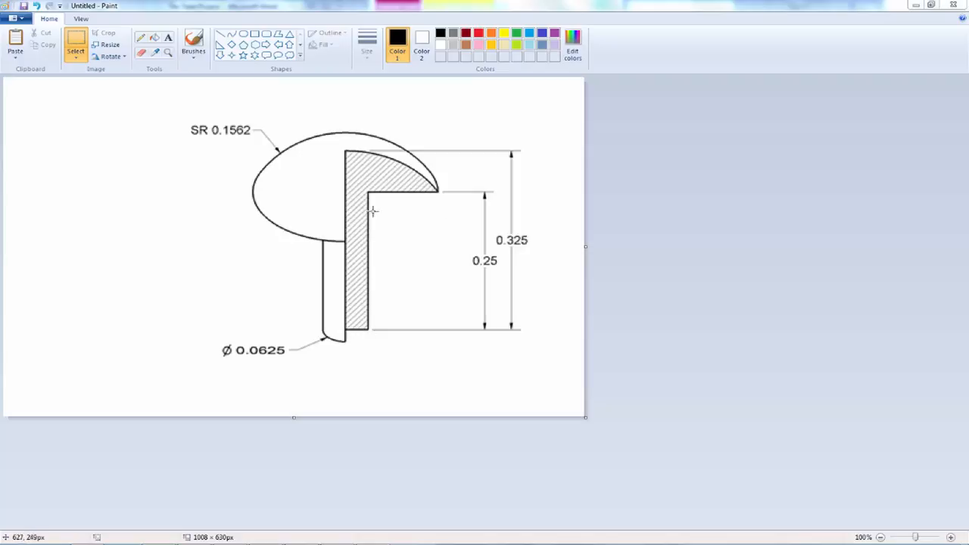
mouse_move(493, 223)
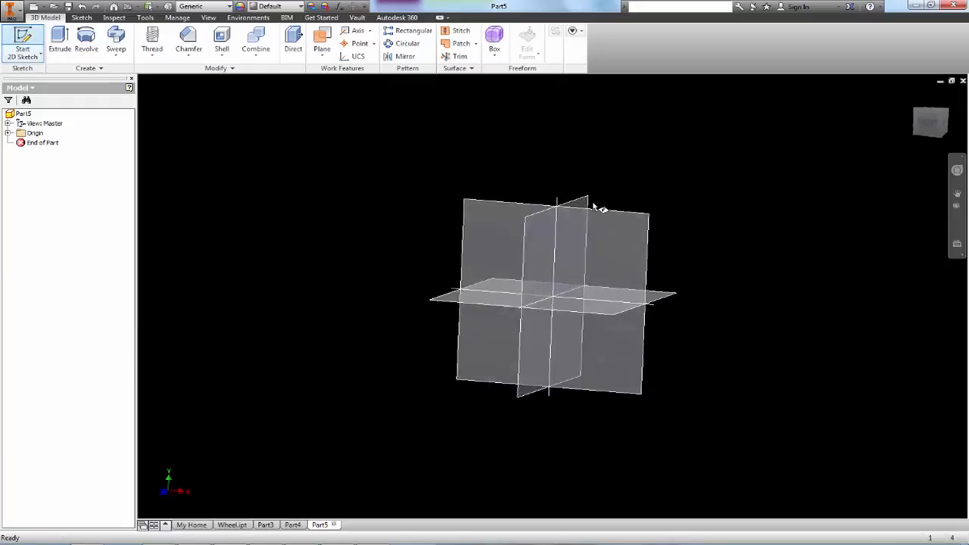
- Sketch the L-shaped shank profile with Line and close it with a three-point arc dome
click(21, 42)
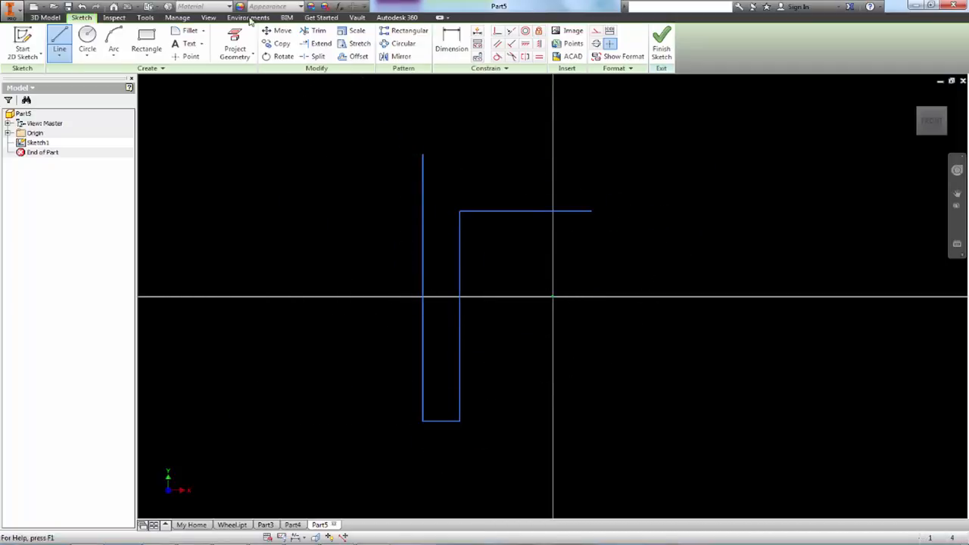
click(113, 42)
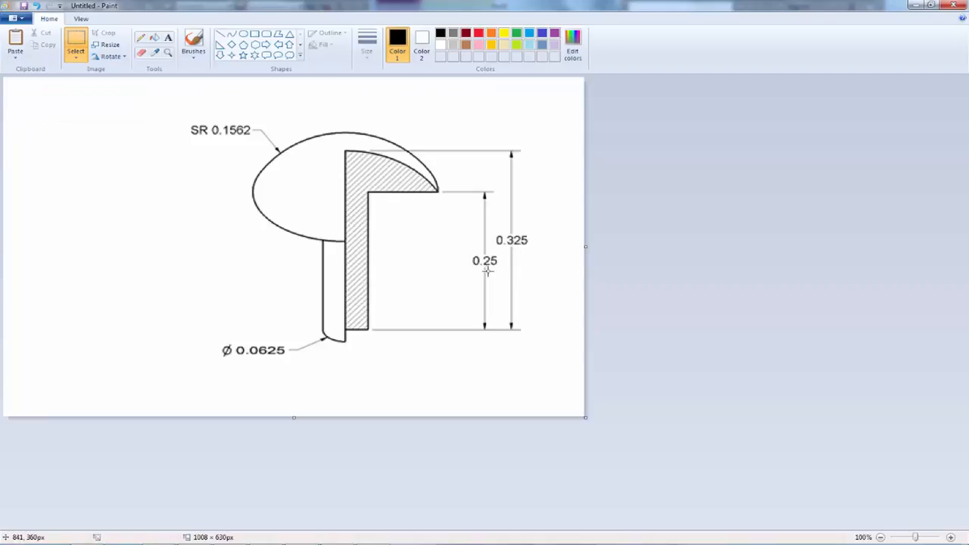
mouse_move(360, 339)
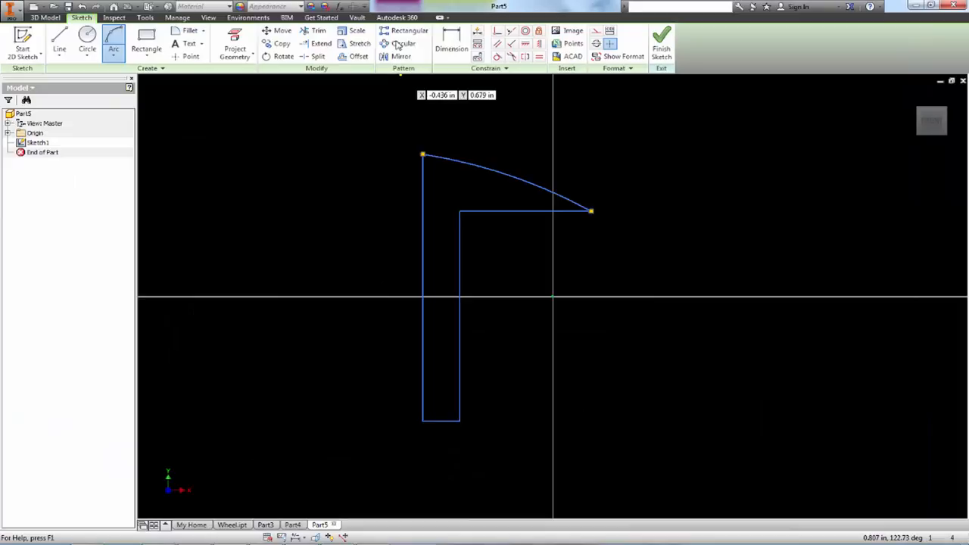
click(451, 43)
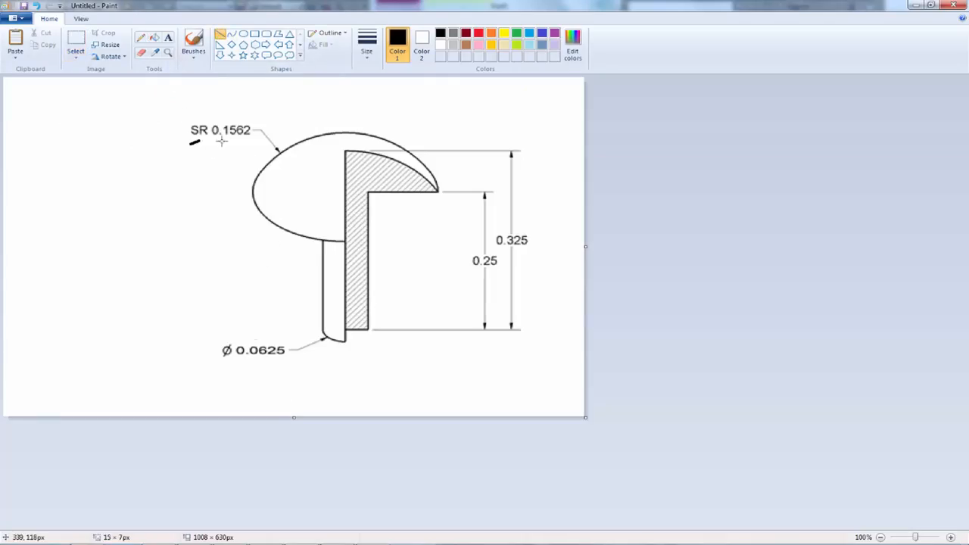
- Mark the dome radius callout on the reference drawing and select the dome arc for dimensioning
drag(189, 142, 275, 143)
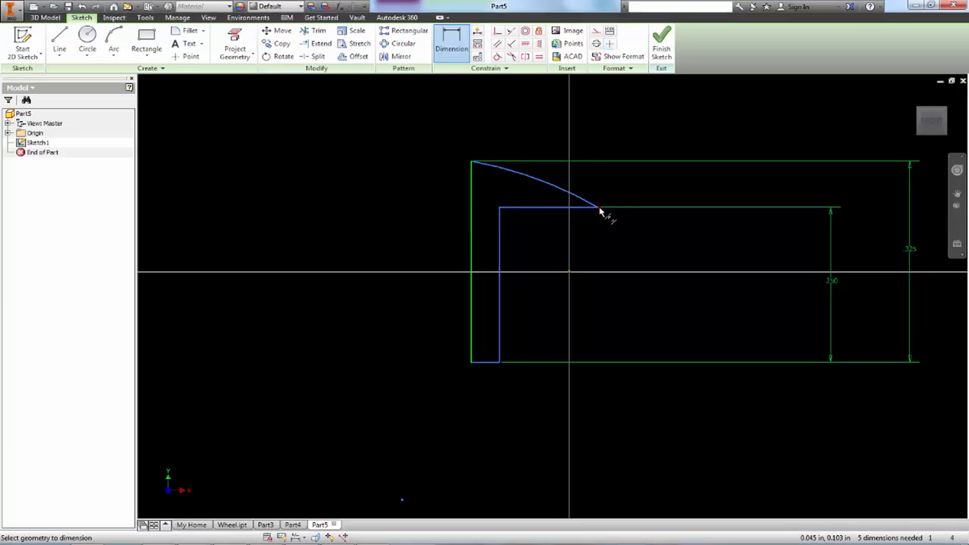
click(599, 211)
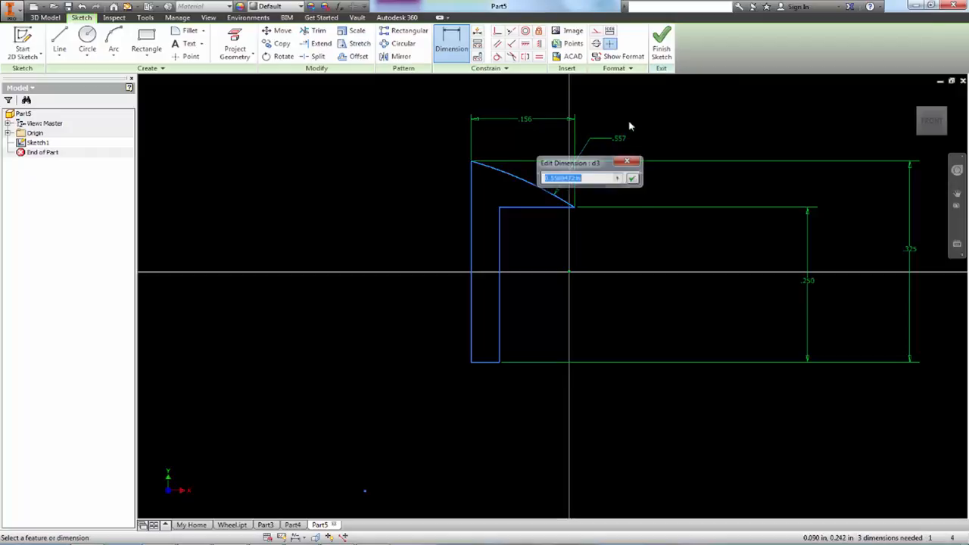
- Give the dome arc a radius dimension of 0.1562 in
text(.1562)
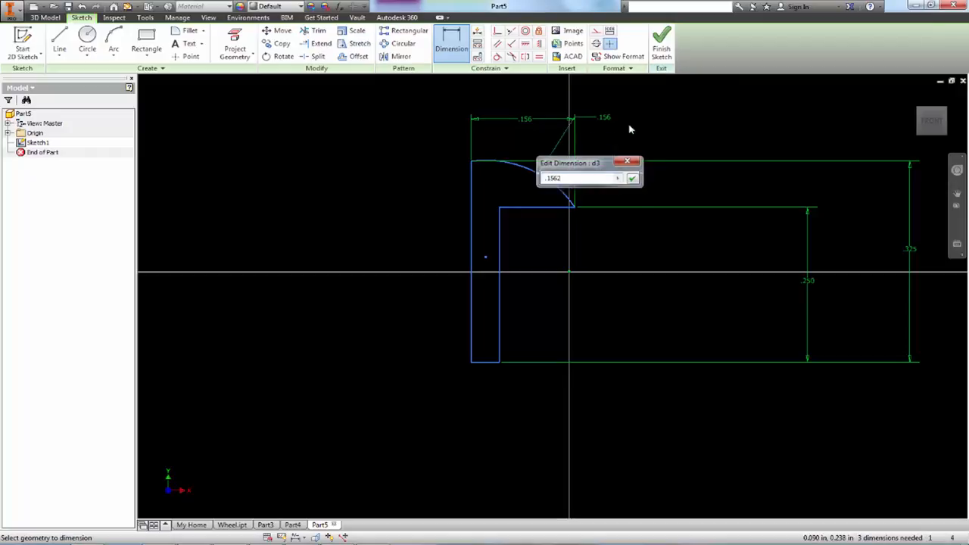
click(631, 178)
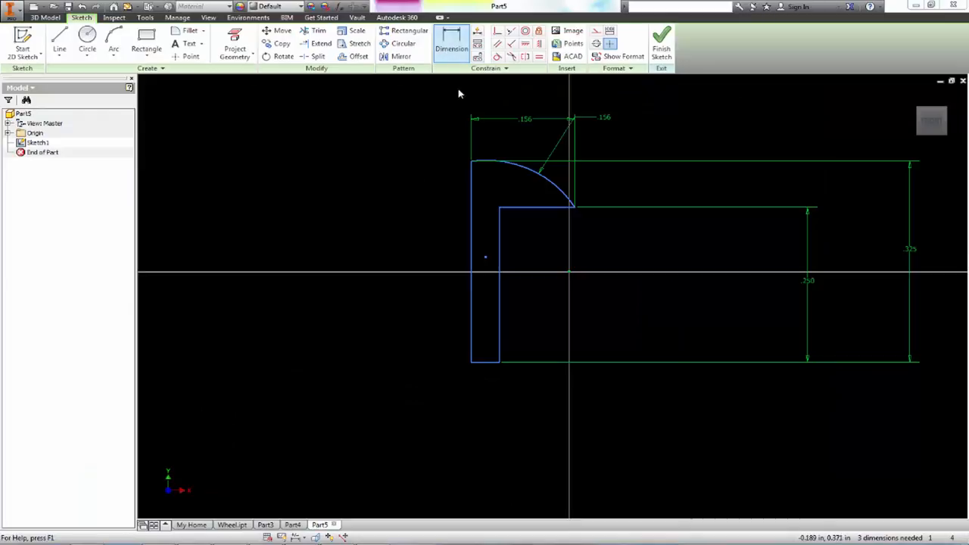
- Dimension the shank's bottom edge to 0.0625 in
click(484, 397)
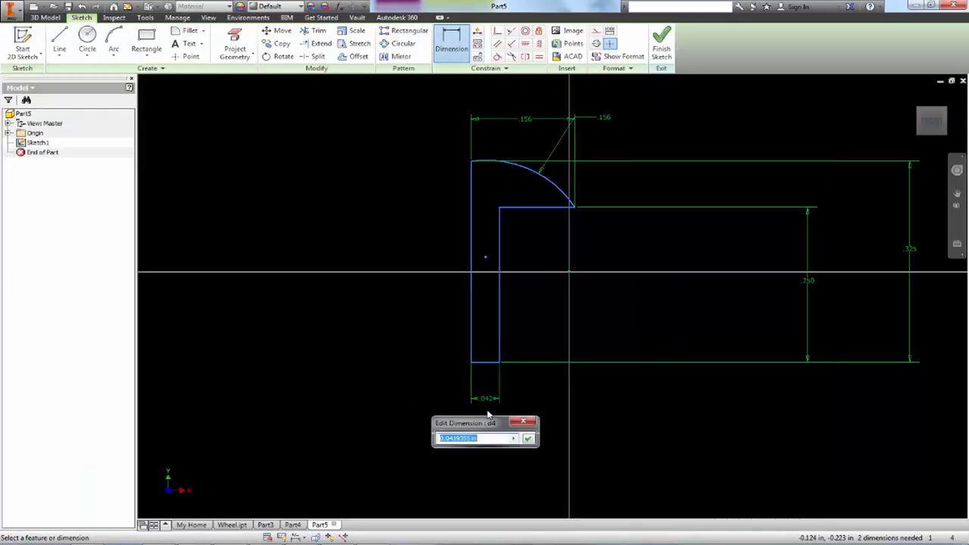
text(.0625)
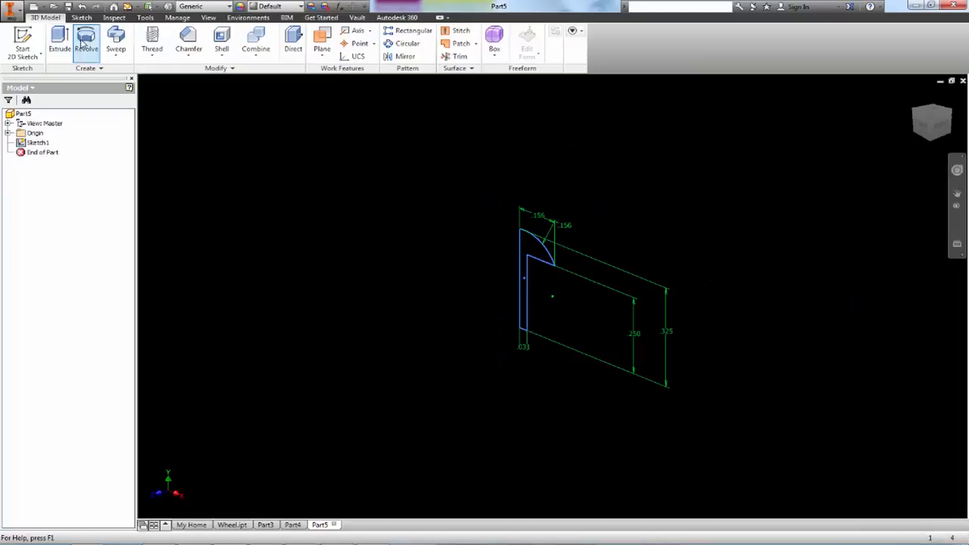
- Revolve the profile a full 360° into the solid domed peg and orbit to inspect it
click(85, 42)
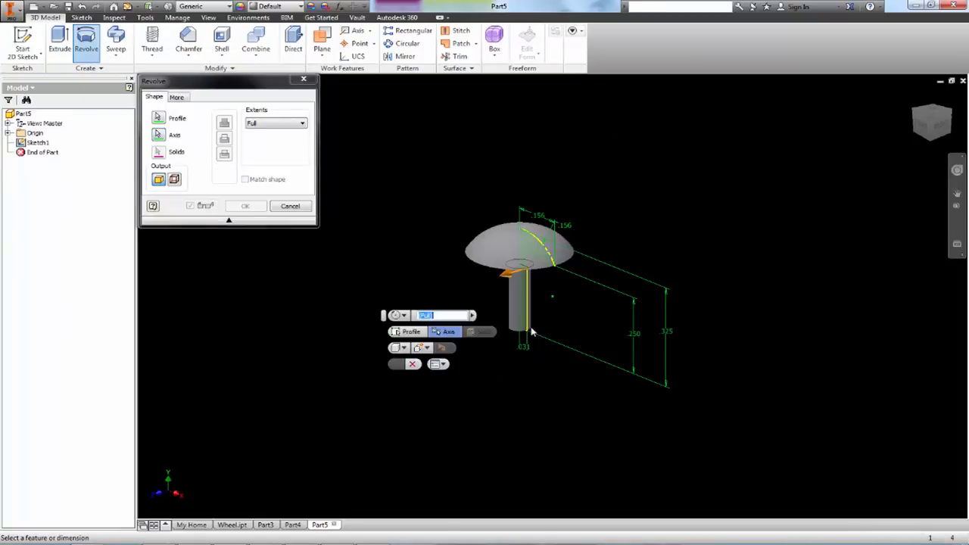
click(245, 206)
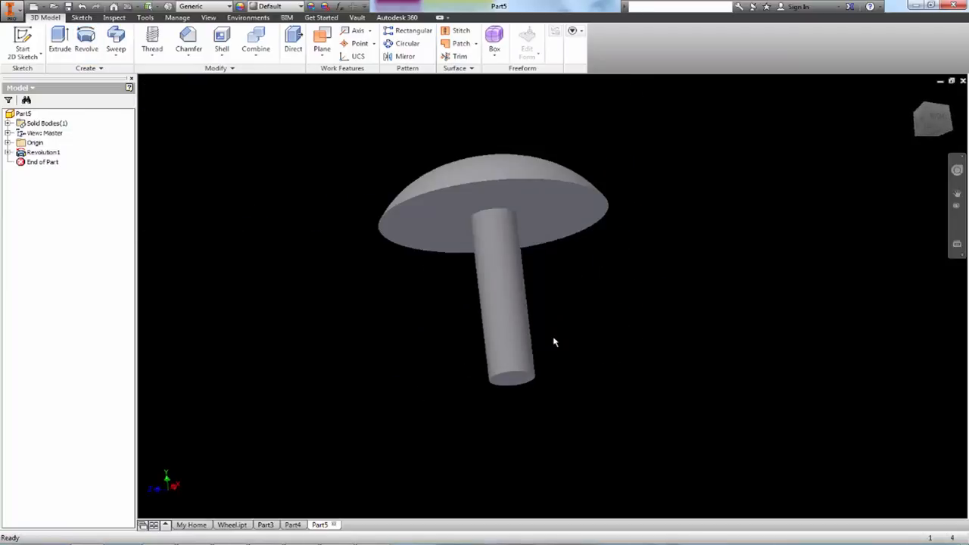
drag(554, 342, 646, 342)
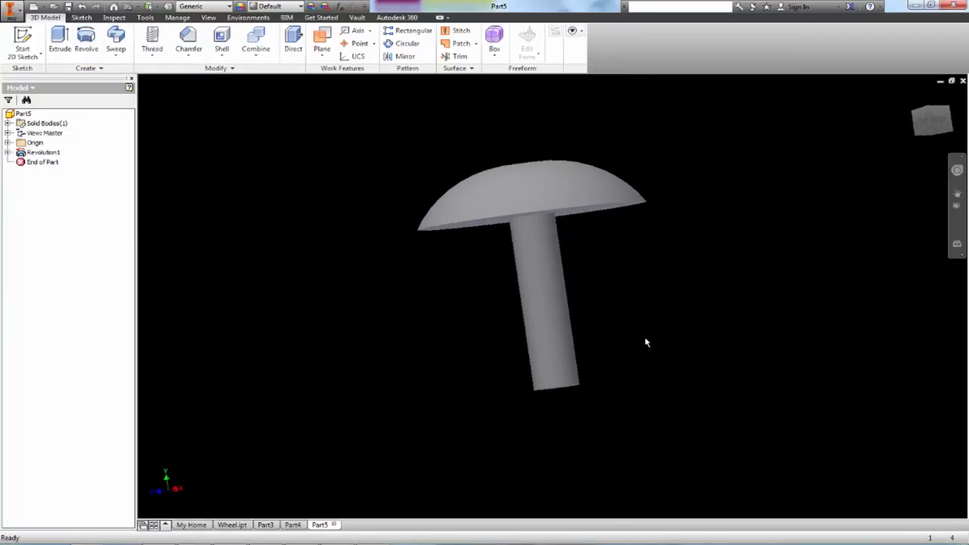